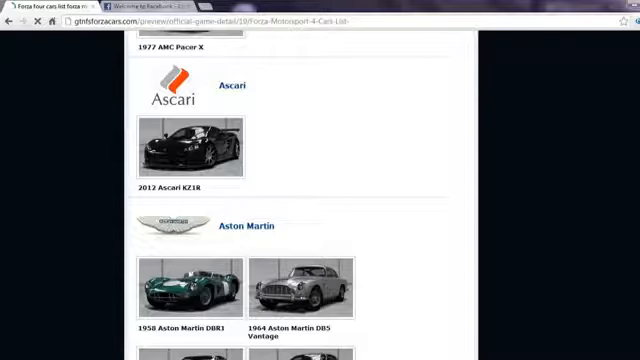
- Scroll down through the Forza Motorsport 4 car list
scroll(down, 3)
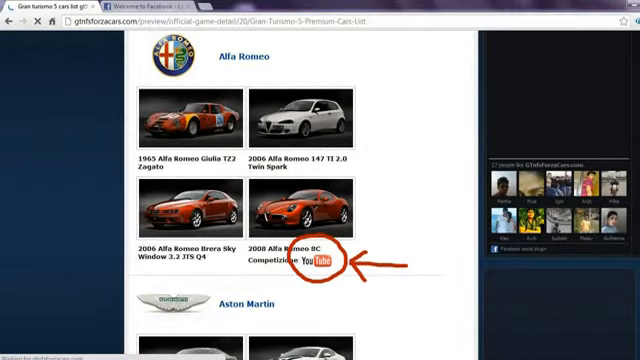
- Open the D-Box GP Pro 200 RC motion cockpit review and scroll down to its photos
click(320, 254)
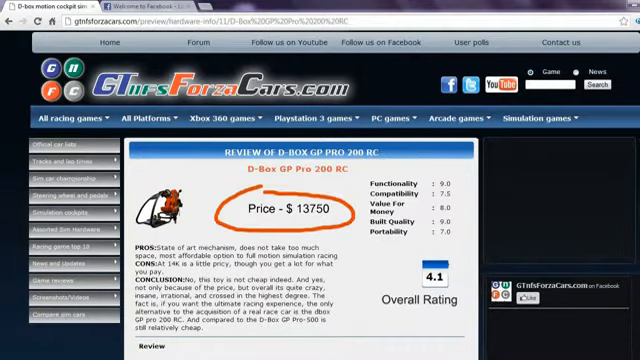
scroll(down, 3)
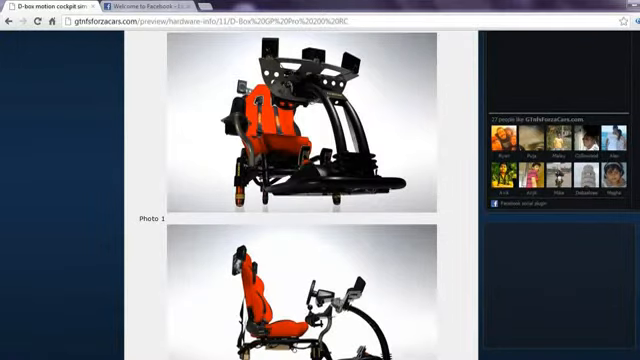